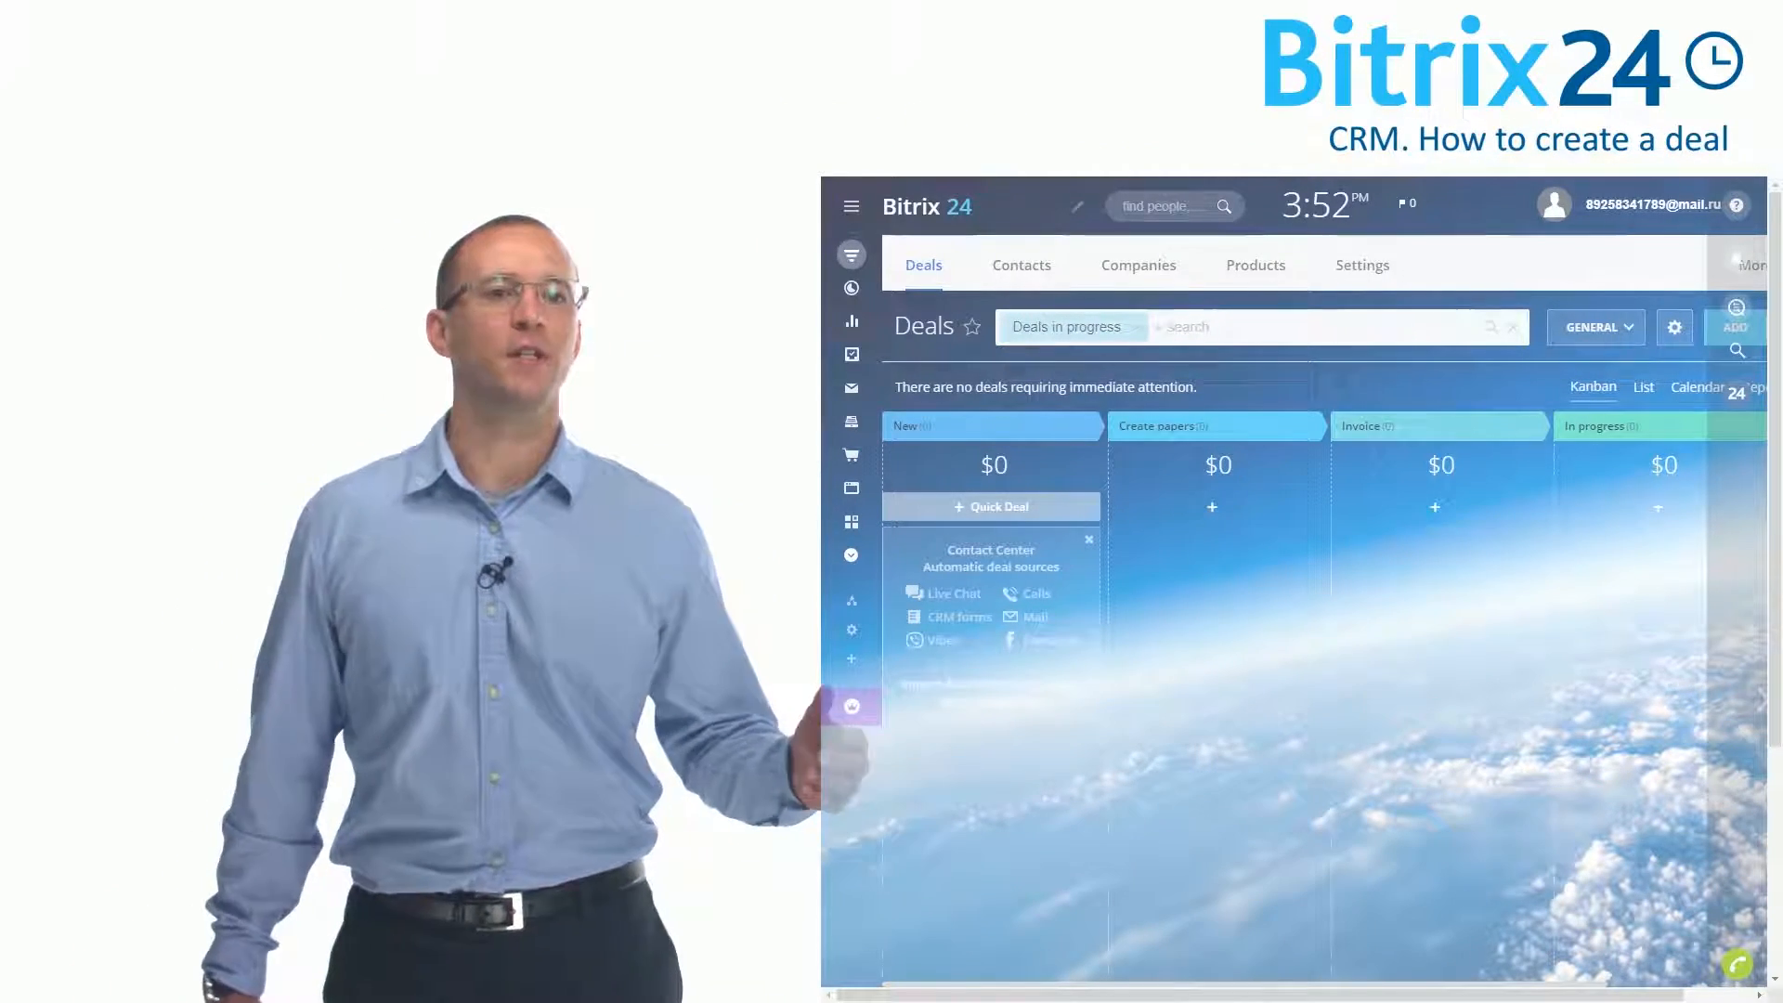
# Start a new deal from the Deals kanban
pyautogui.click(991, 506)
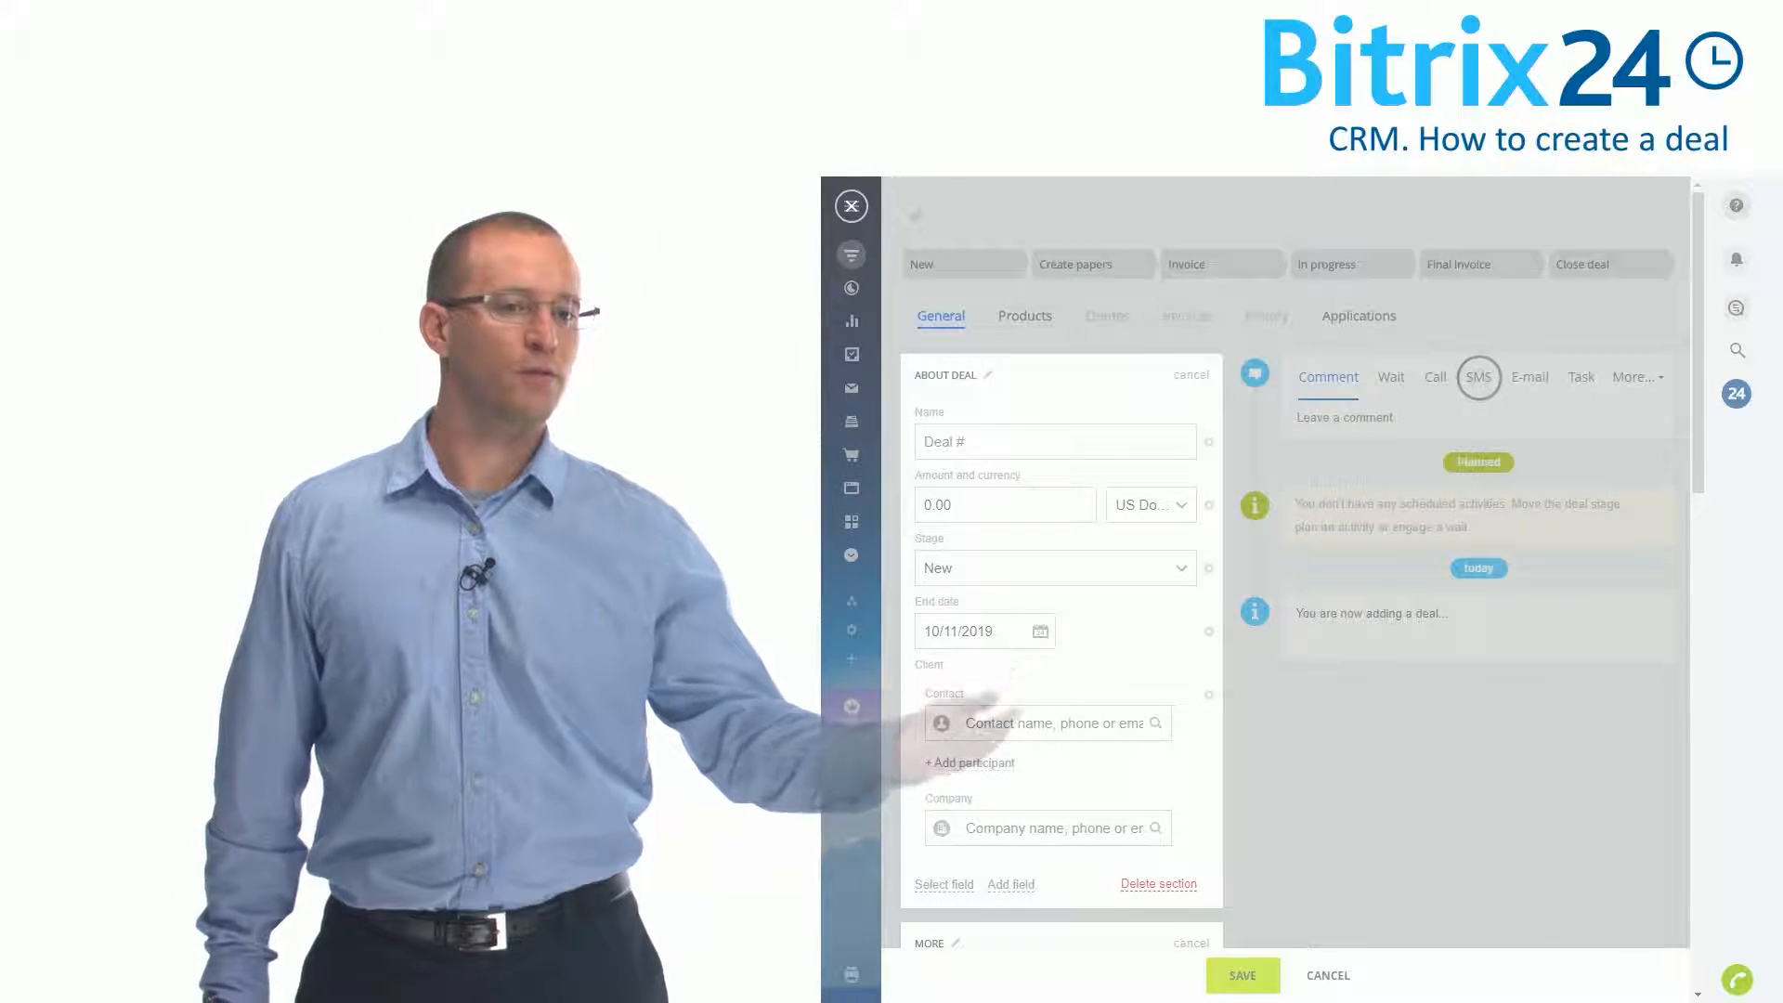
# Set LLC "TechZone" as the deal's company and save it as Deal #124
pyautogui.click(1040, 827)
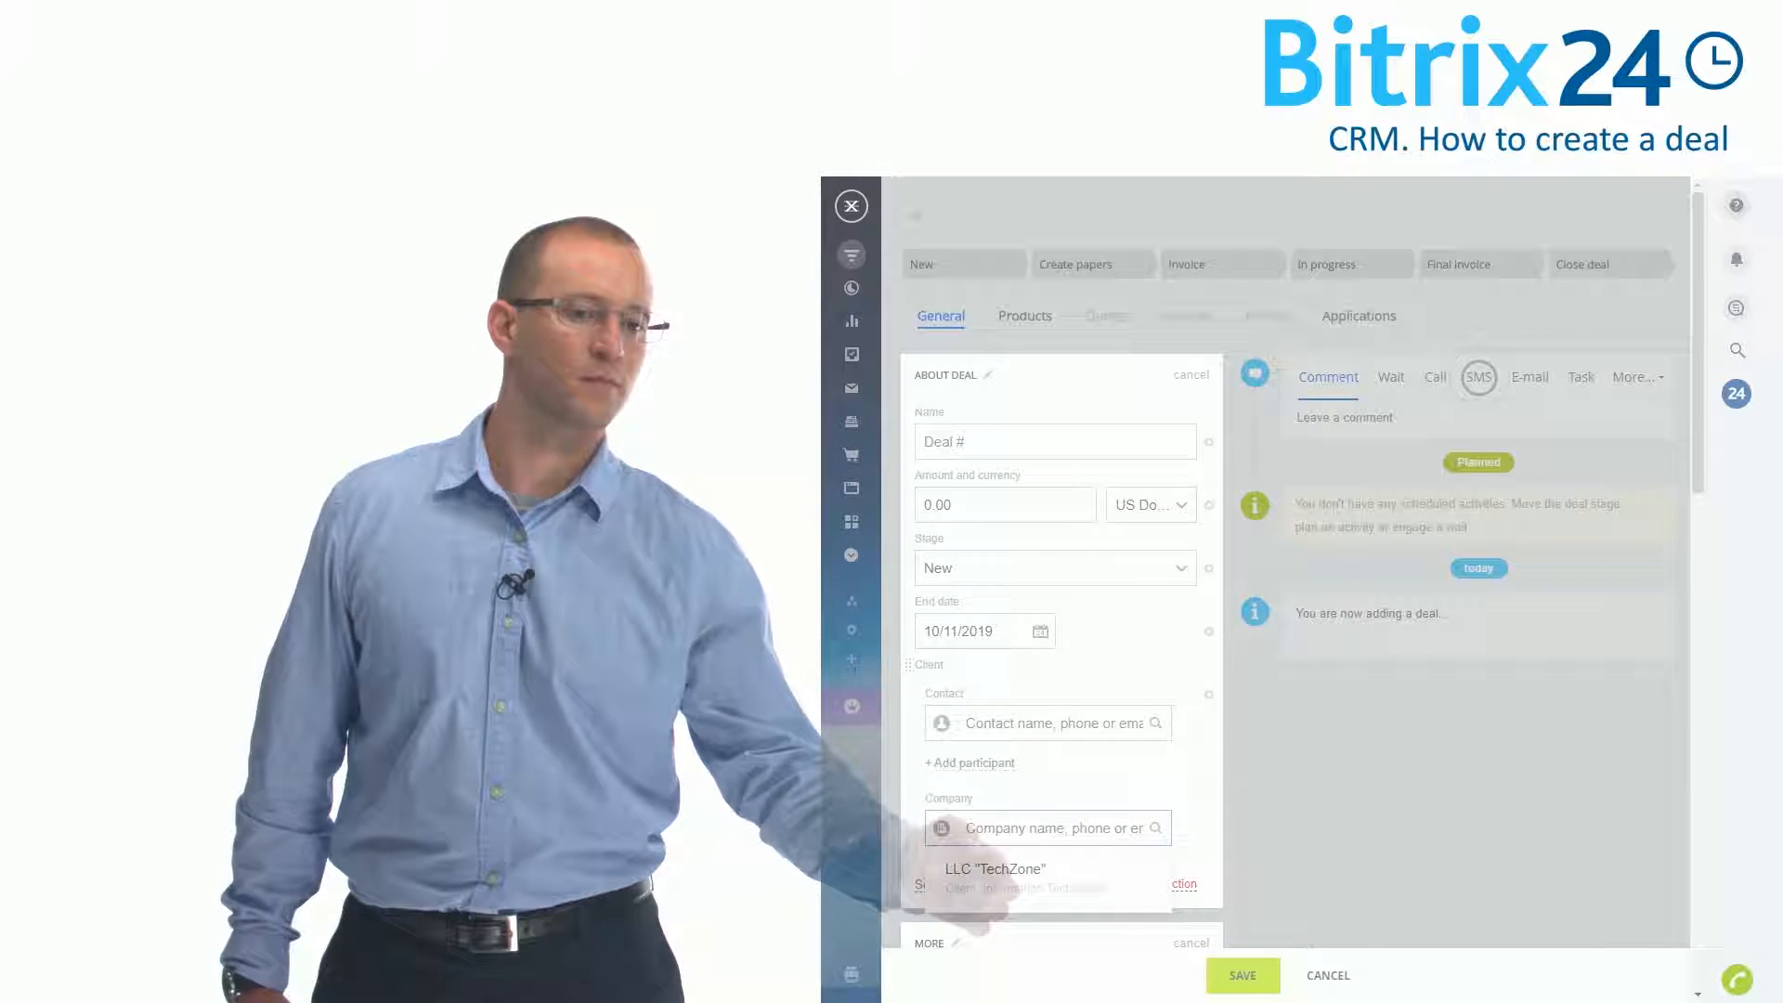
pyautogui.click(994, 869)
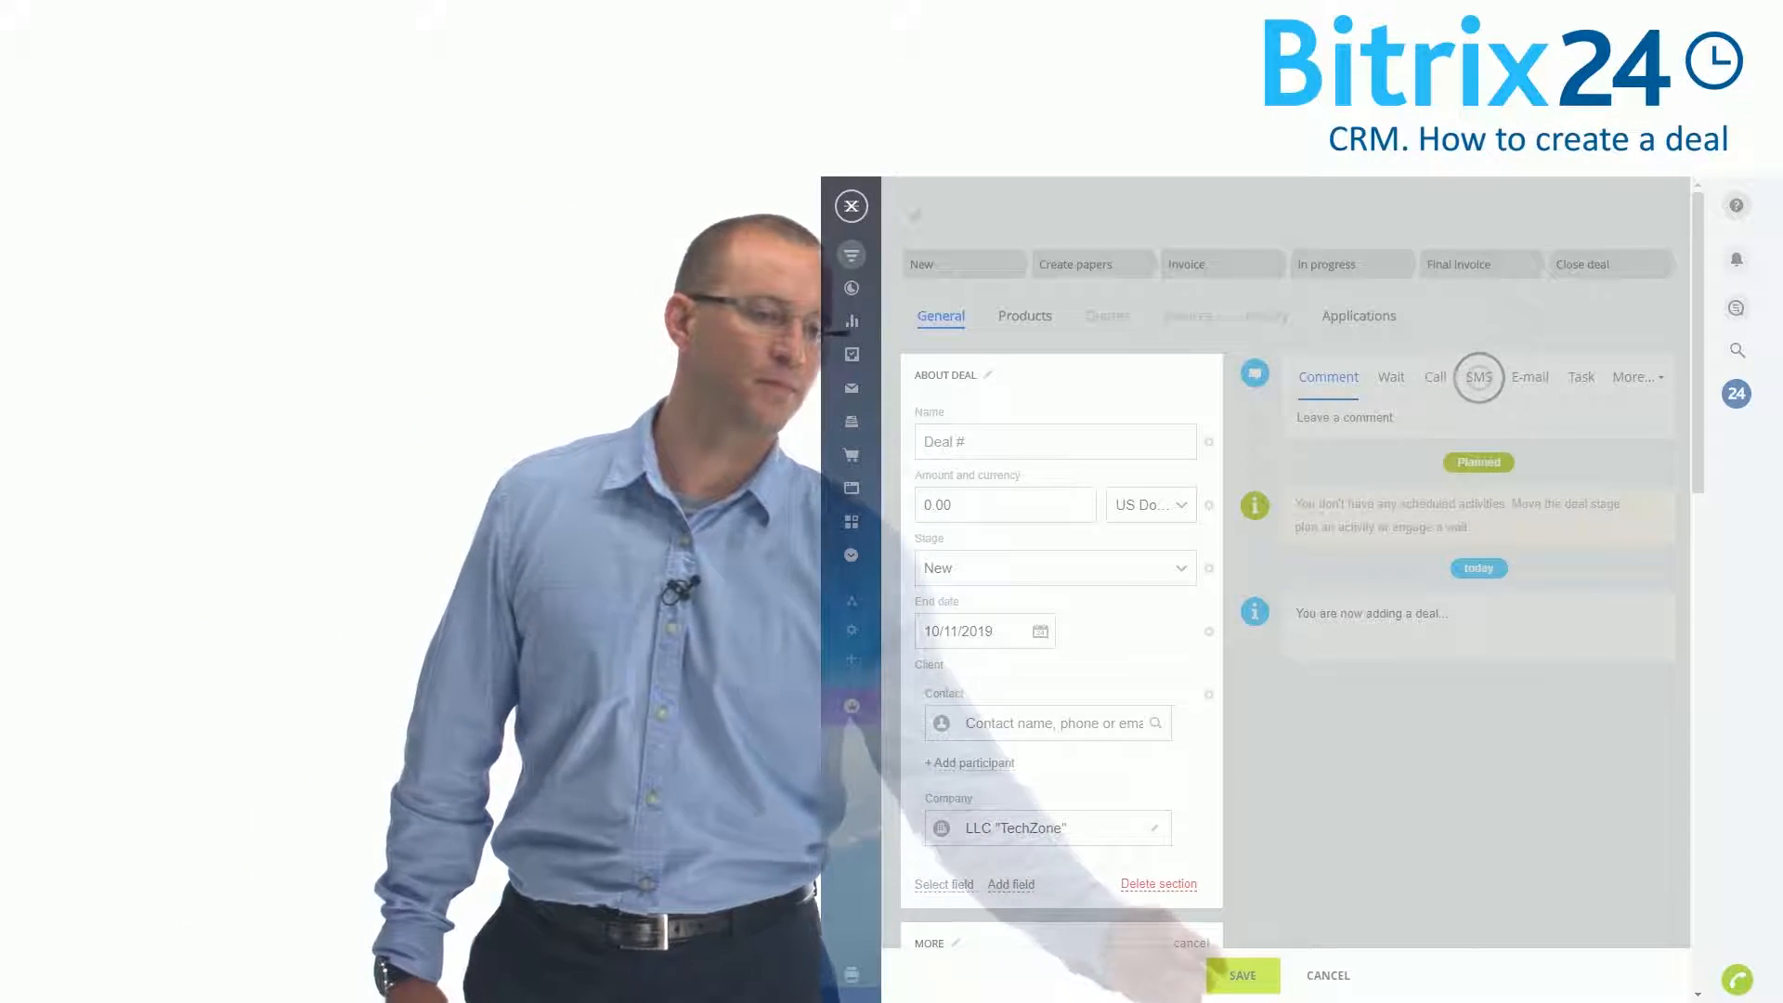
pyautogui.click(1240, 974)
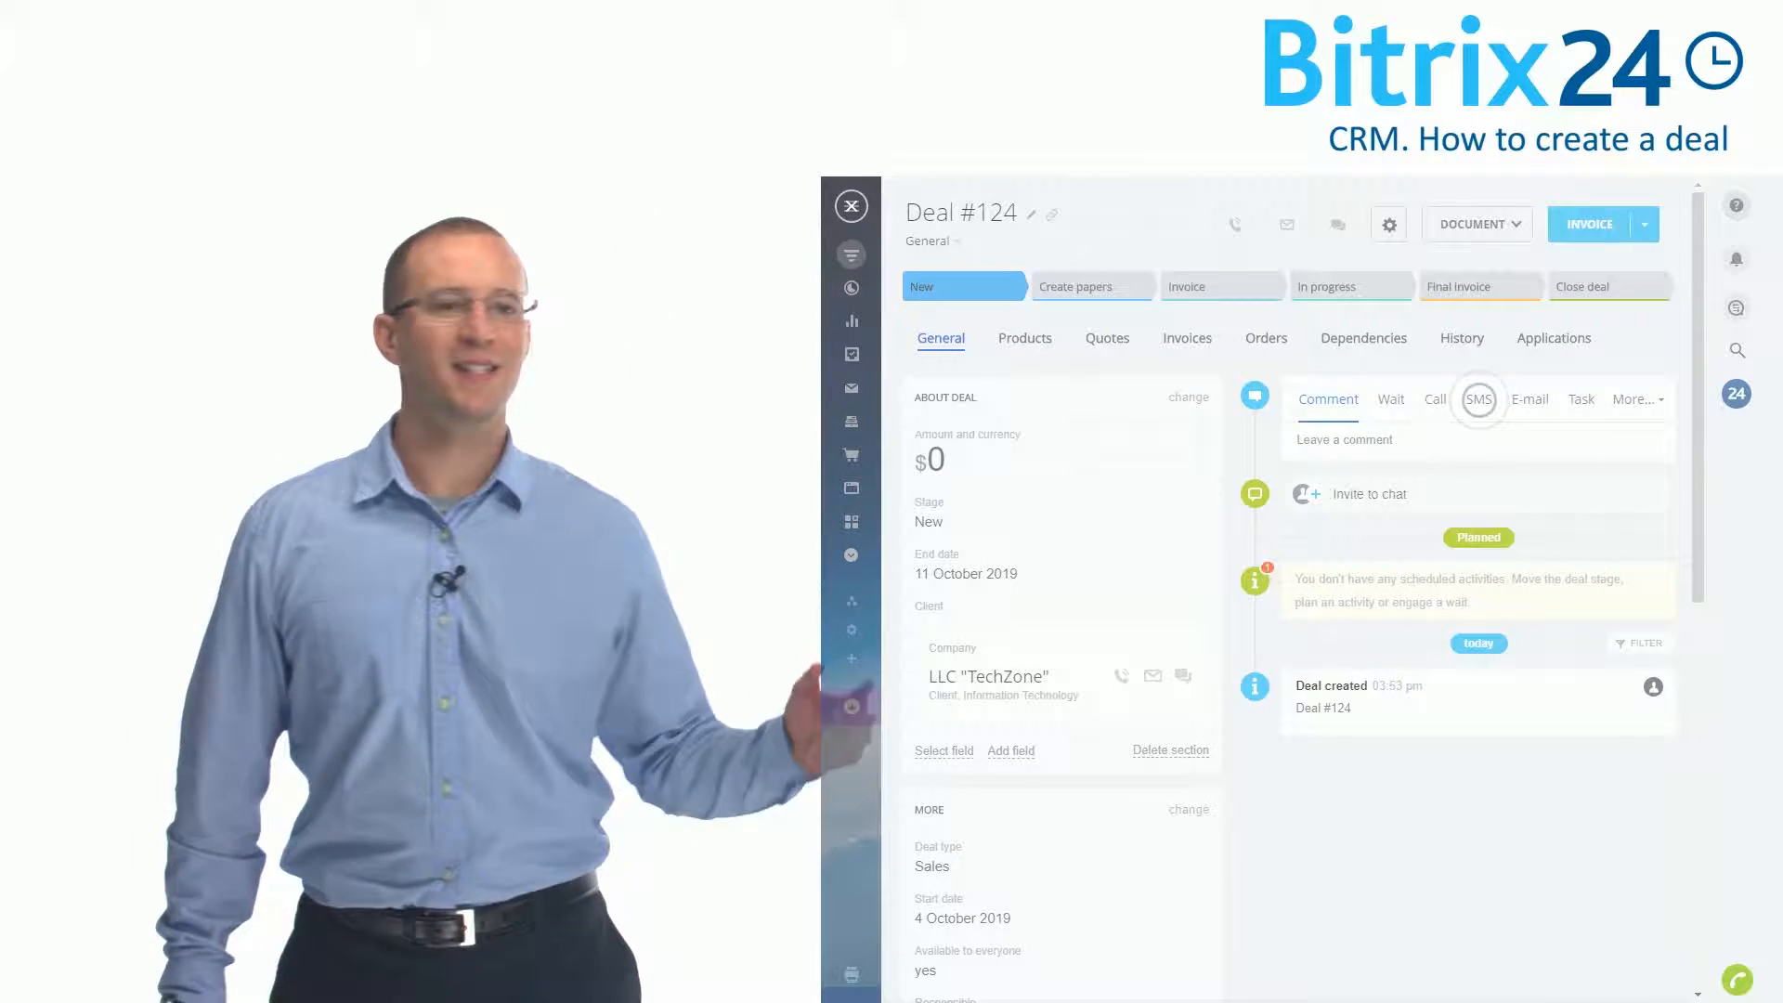
# Show the CRM Products catalogue with the $11,500 multimedia equipment set
pyautogui.click(1022, 338)
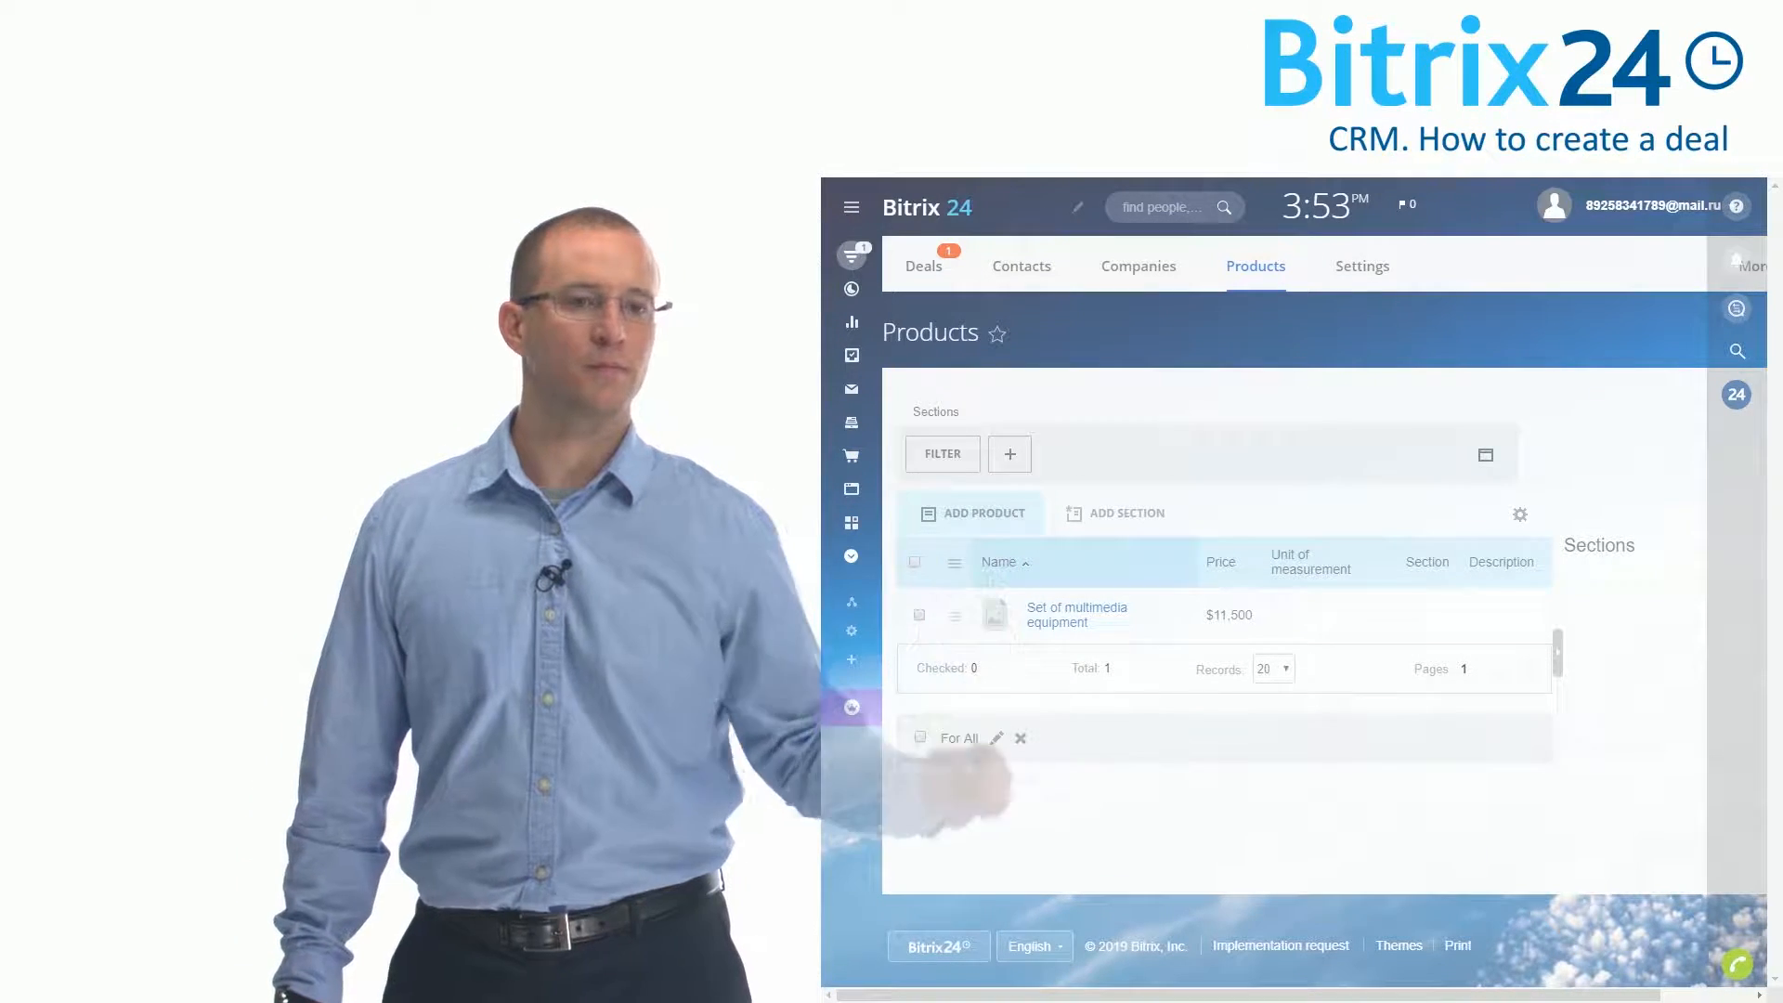
# Review and cancel a blank new product form, then pick products for Deal #124
pyautogui.click(984, 513)
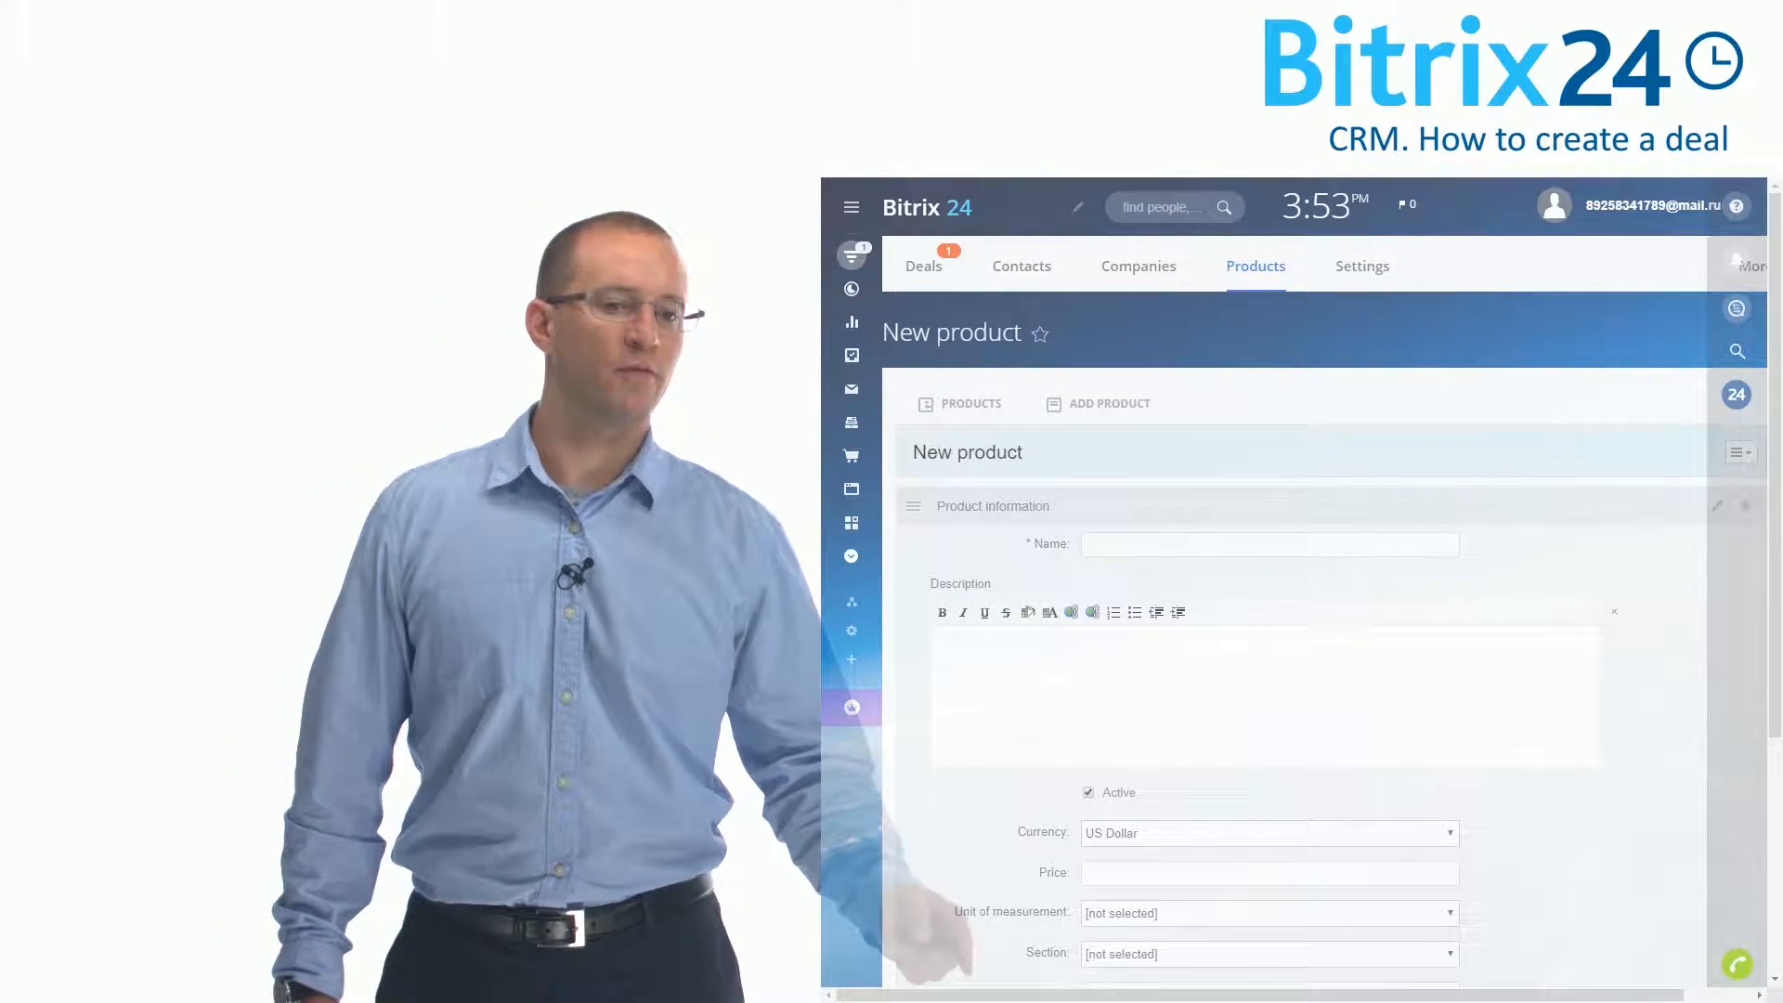
pyautogui.scroll(-3)
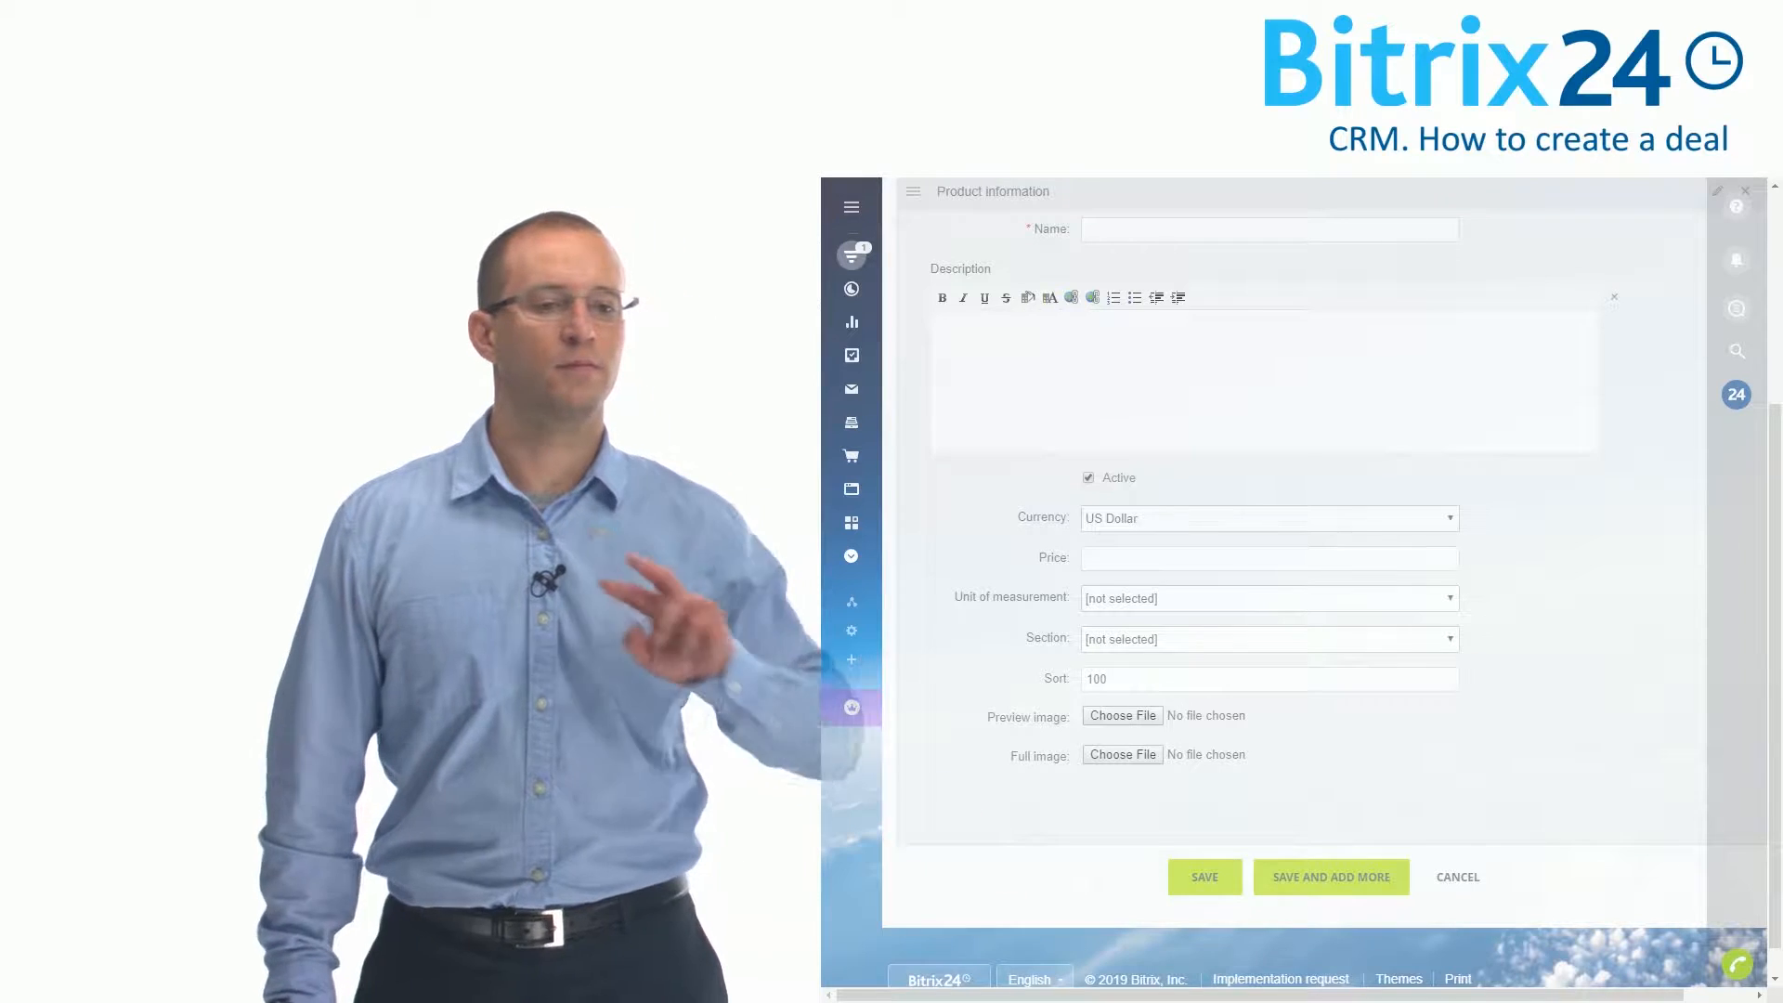
pyautogui.click(1457, 876)
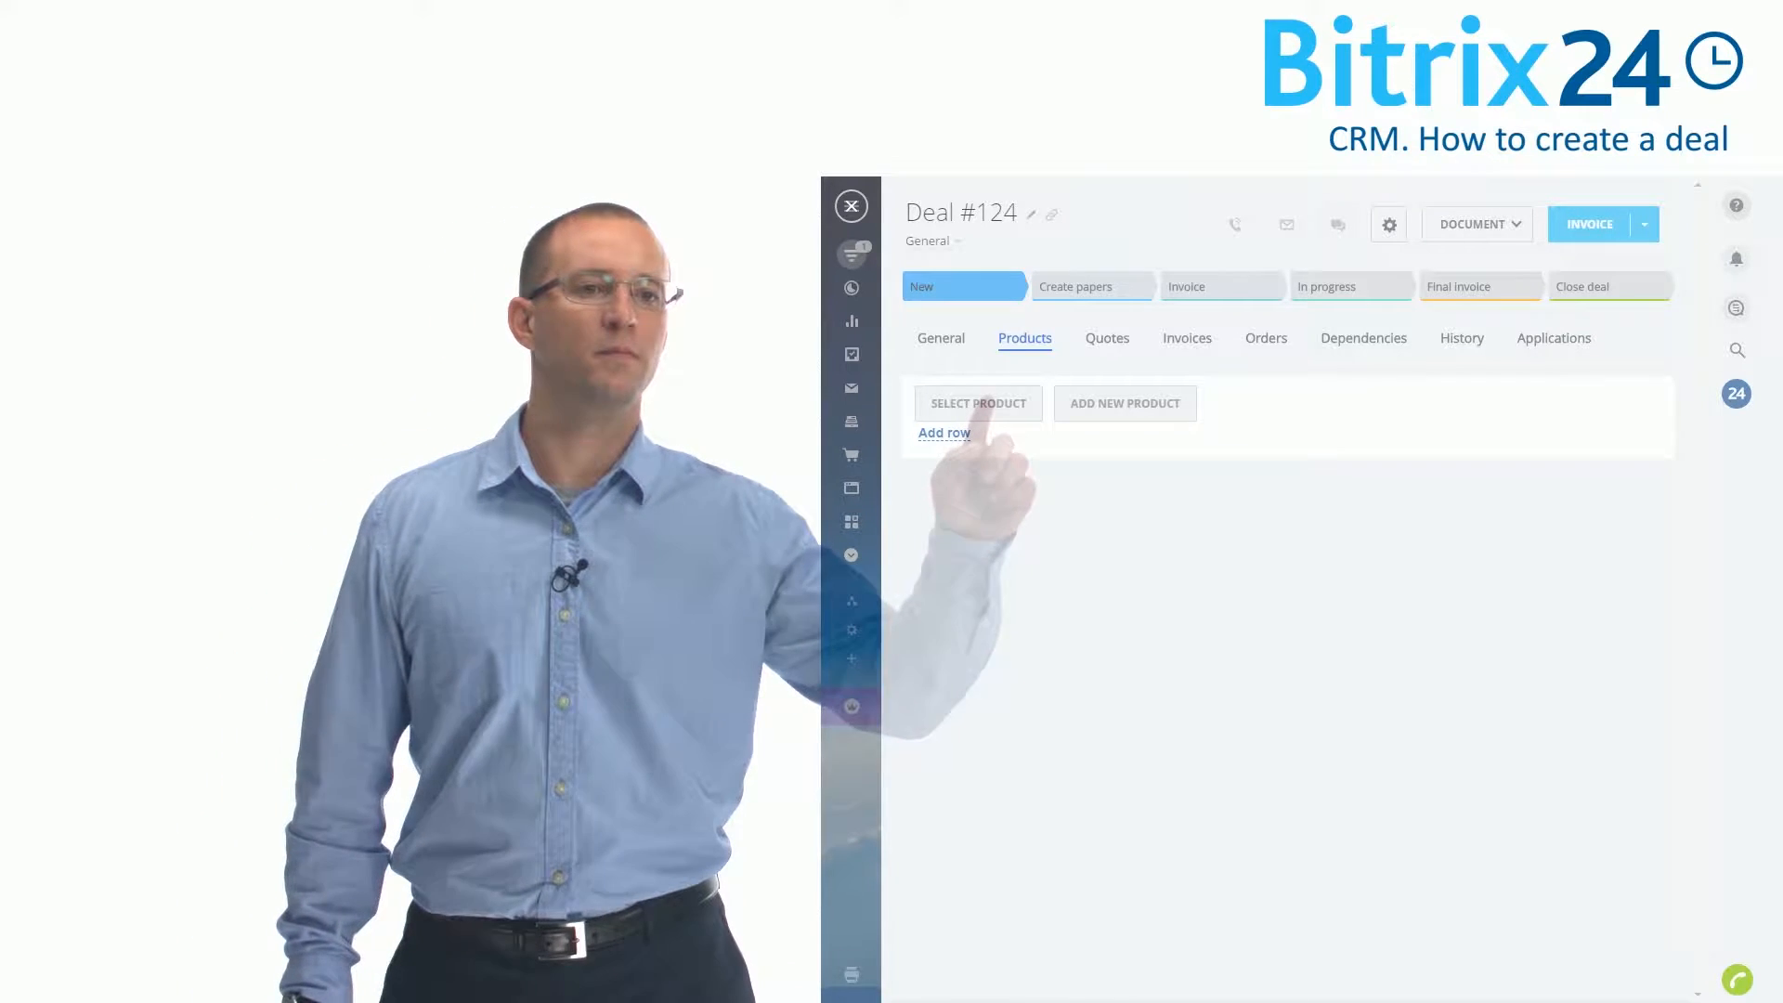
pyautogui.click(976, 402)
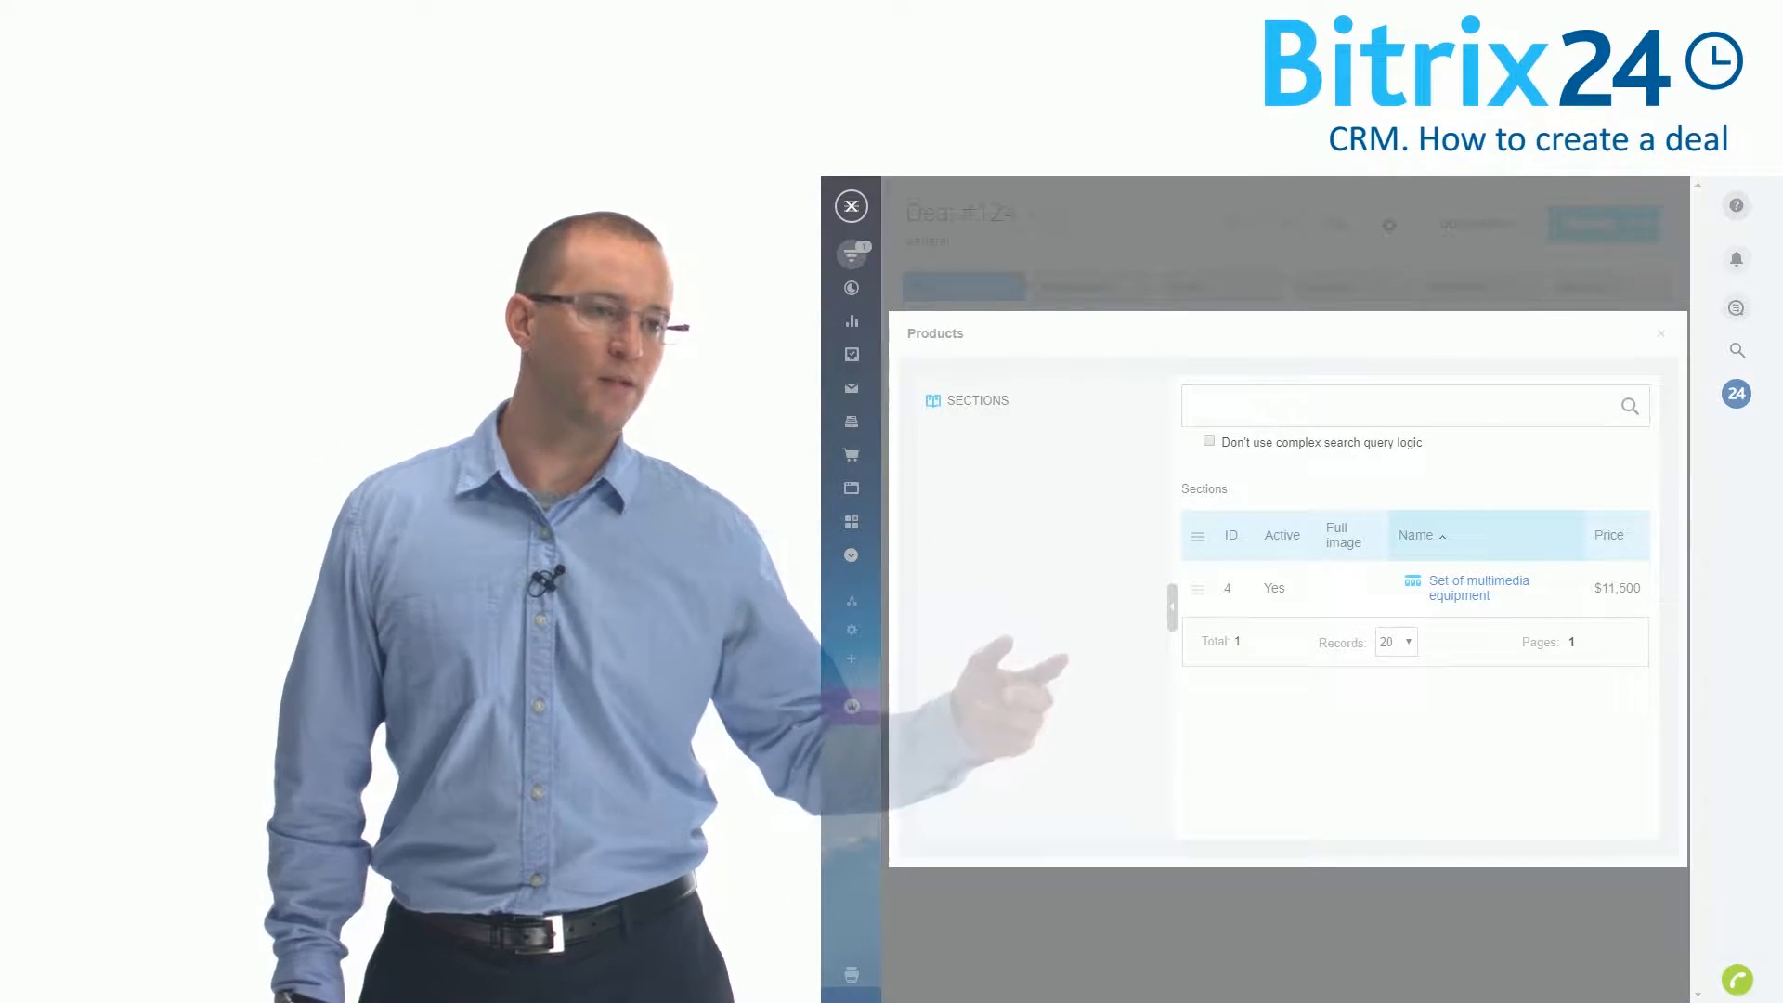